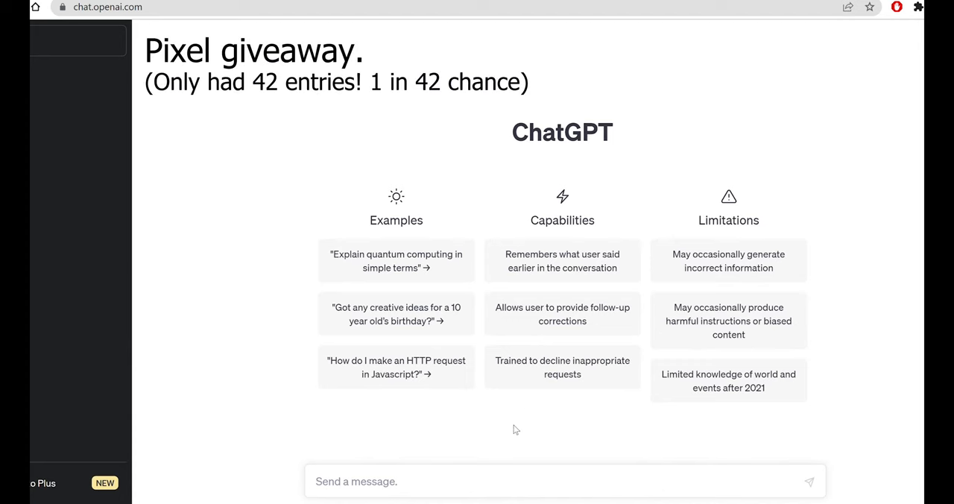
text(Can you)
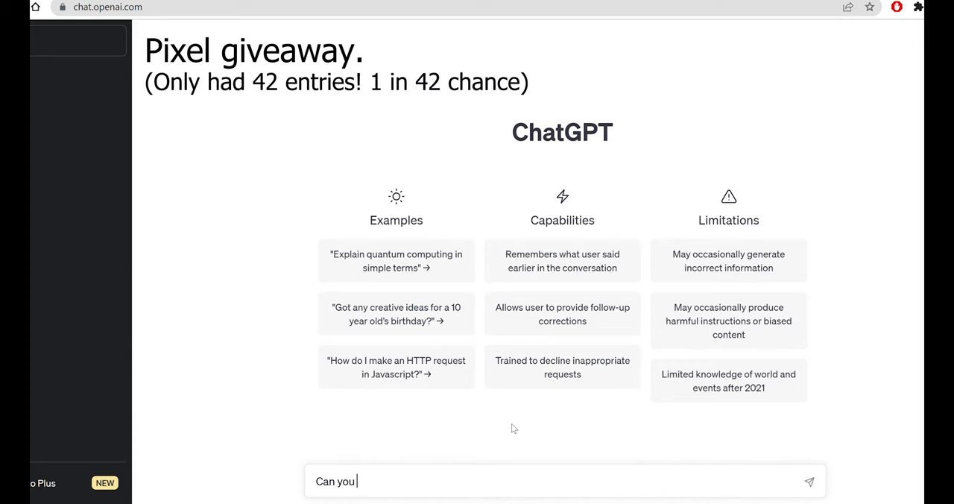
text(please pick one o)
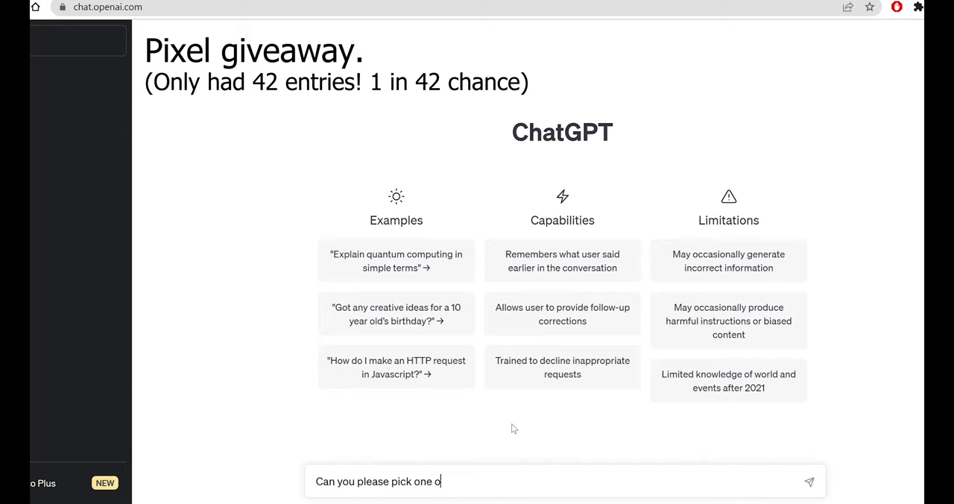
text(f these names)
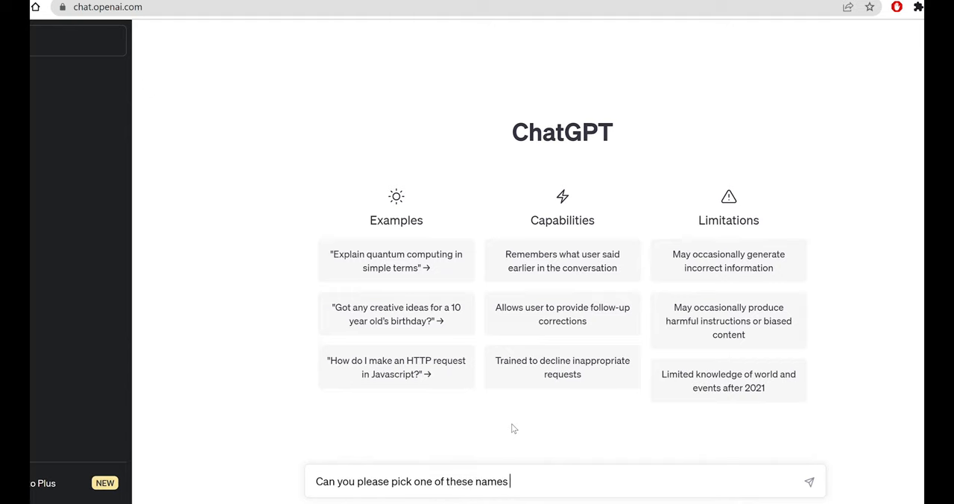
text(at random? Each)
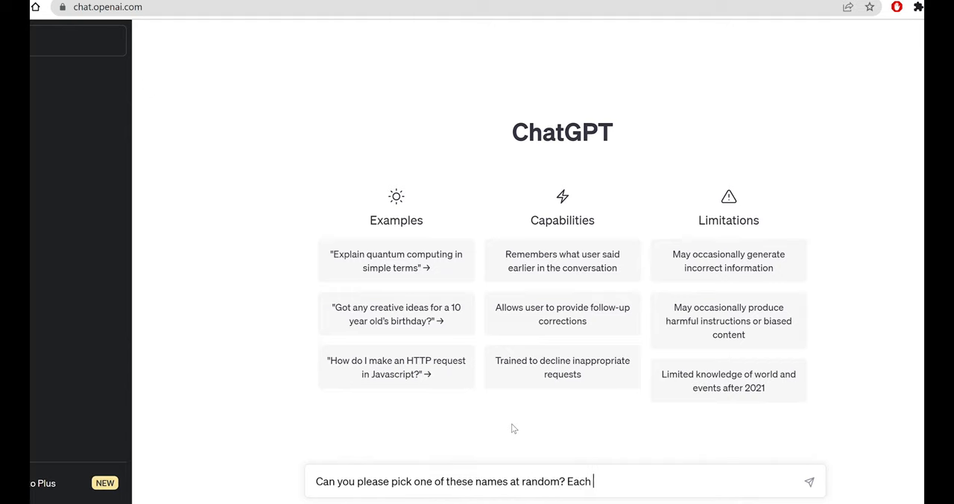
text(line is a name)
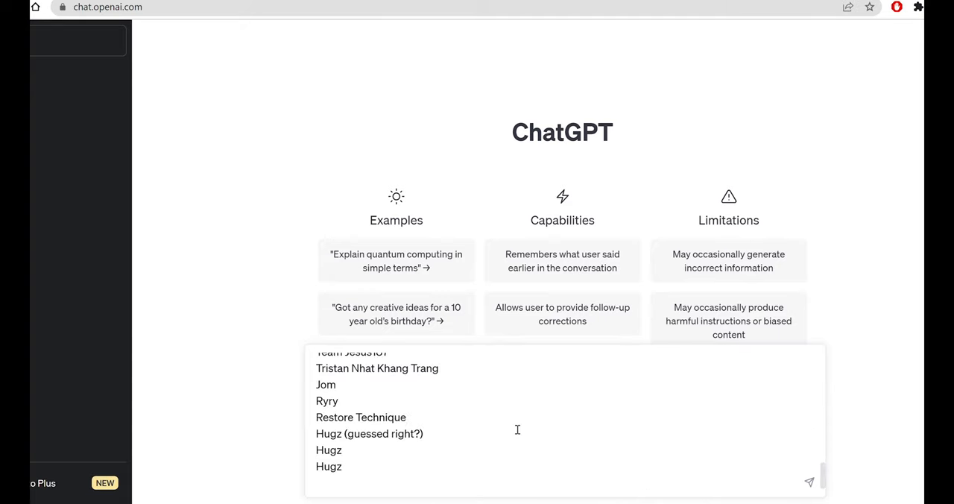
scroll(up, 3)
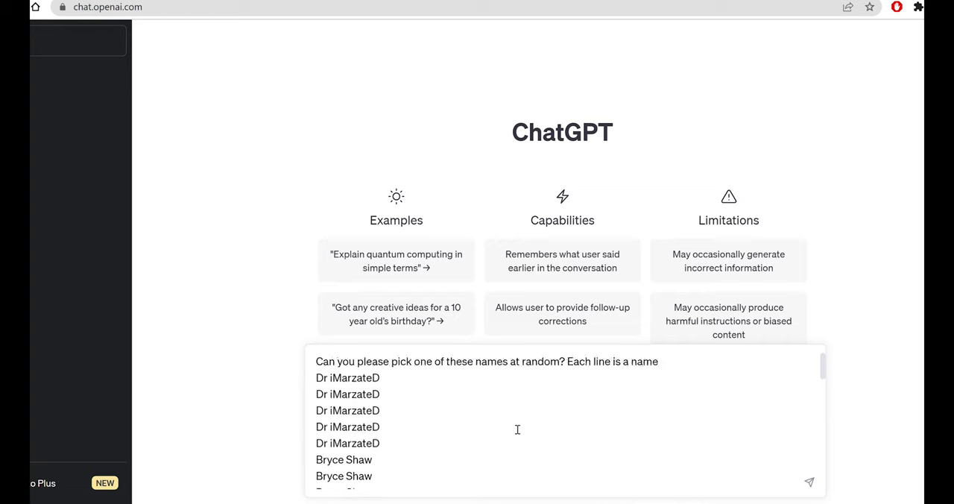
scroll(down, 3)
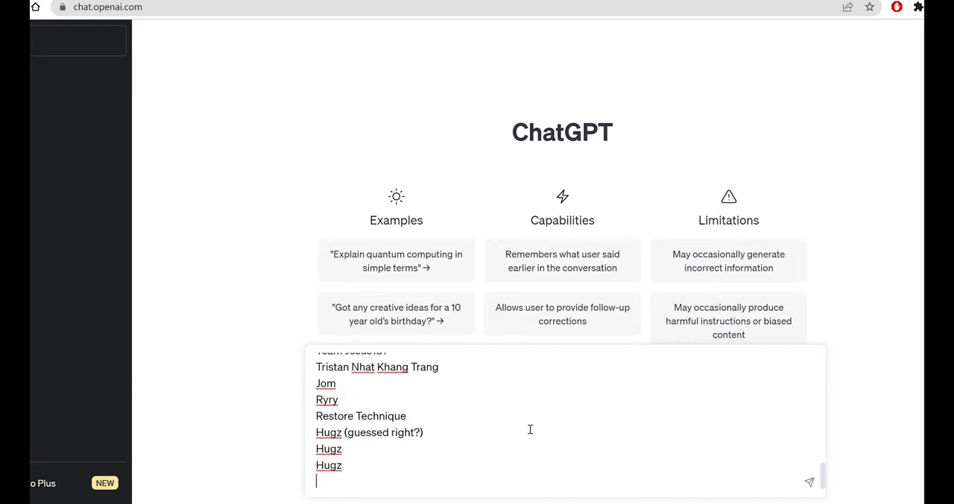